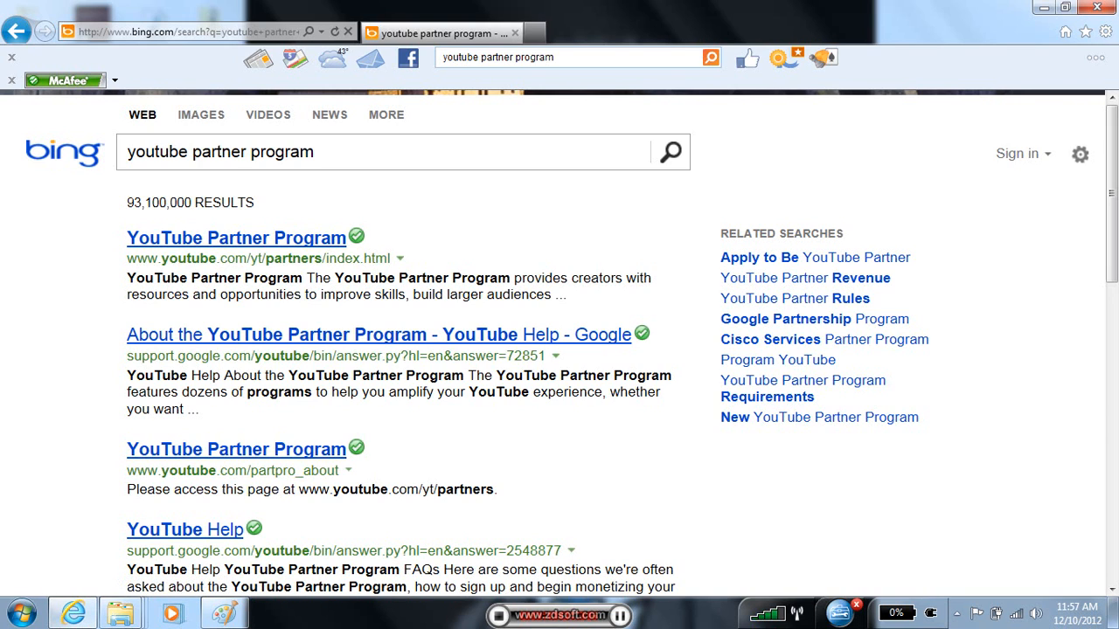
Open the YouTube Partner Program result from the Bing search results.
{"action": "left_click", "coordinate": [236, 238]}
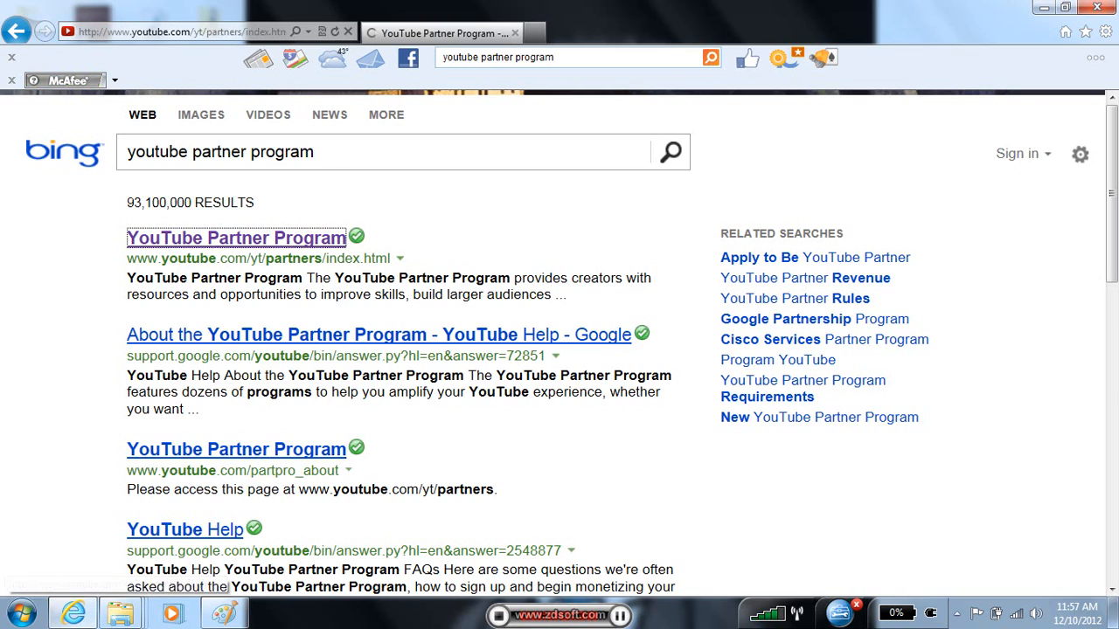
Browse the Partner Program overview page and choose Get Started to begin signing up.
{"action": "left_click", "coordinate": [238, 238]}
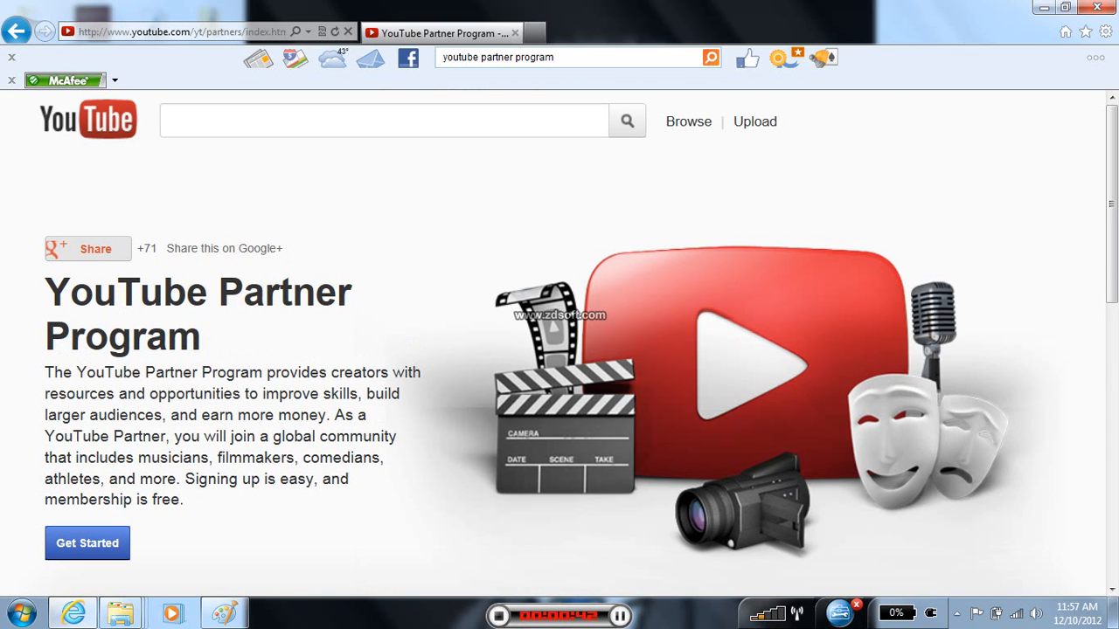
{"action": "scroll", "scroll_direction": "down", "scroll_amount": 3}
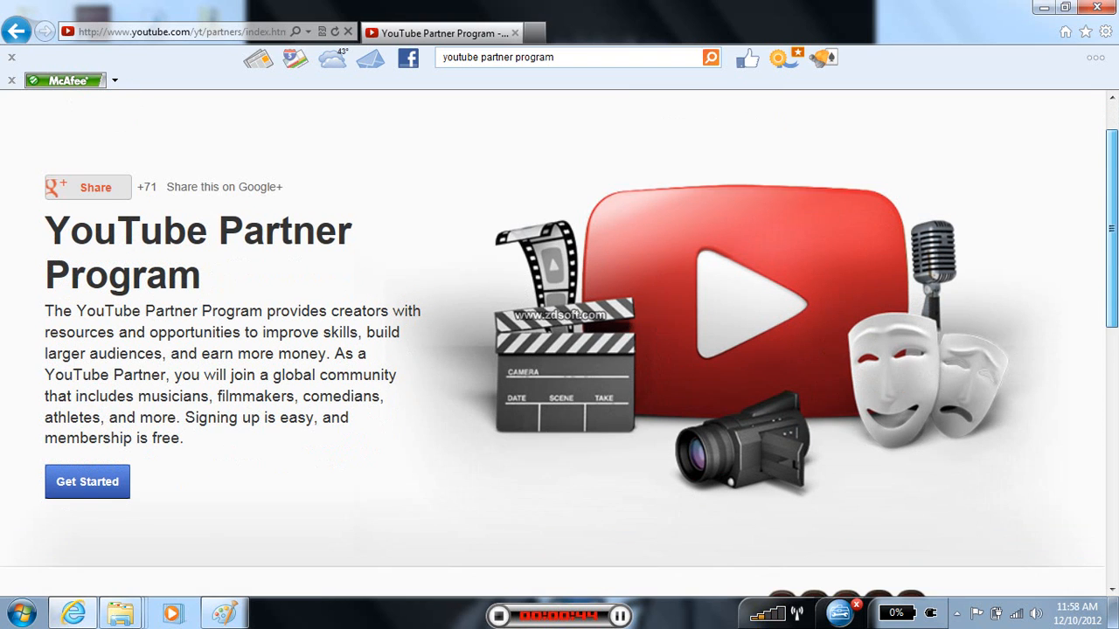
{"action": "scroll", "scroll_direction": "down", "scroll_amount": 3}
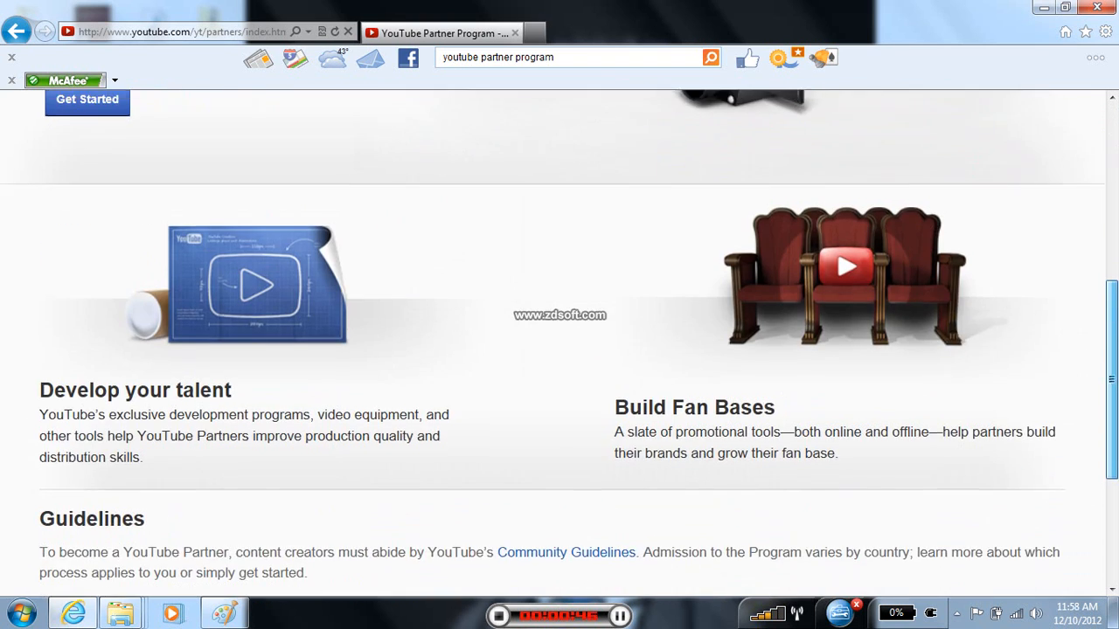
{"action": "scroll", "scroll_direction": "up", "scroll_amount": 3}
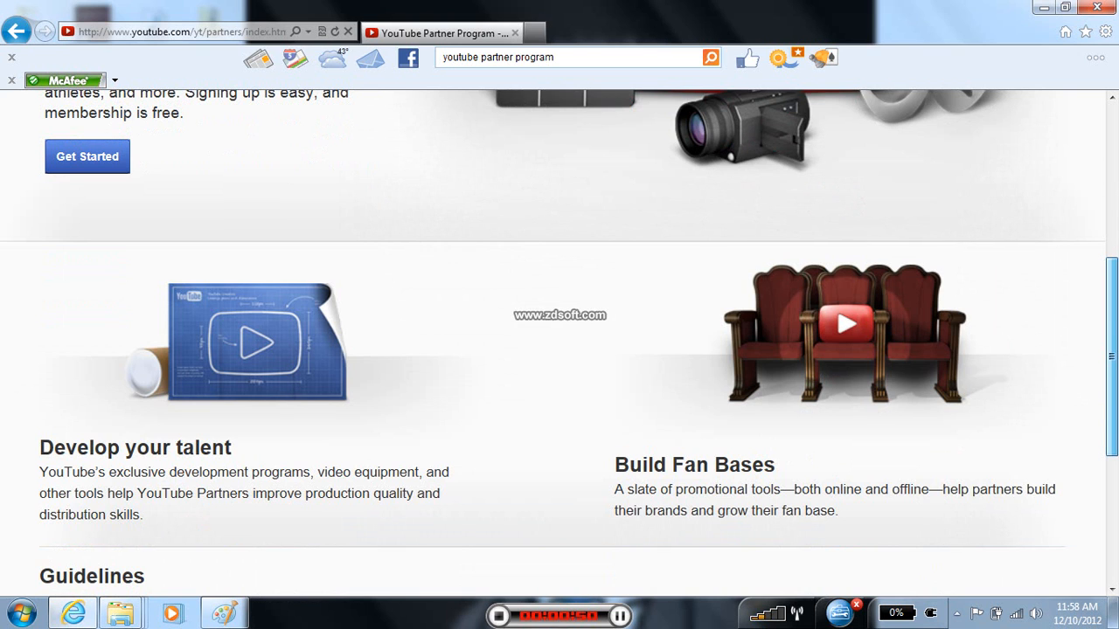
{"action": "scroll", "scroll_direction": "up", "scroll_amount": 3}
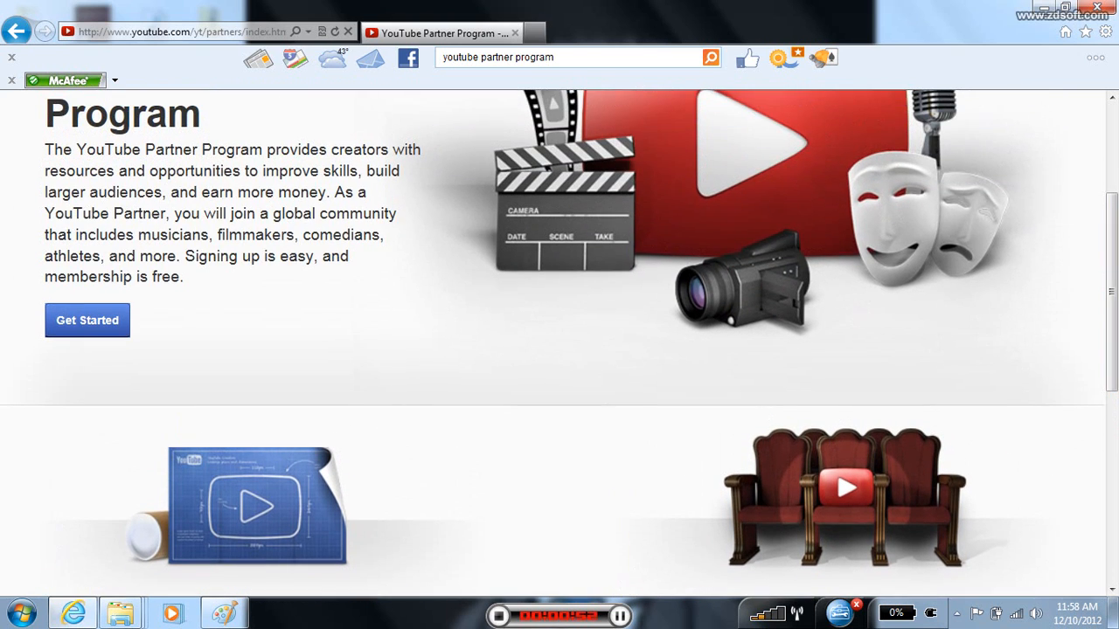
{"action": "left_click", "coordinate": [87, 320]}
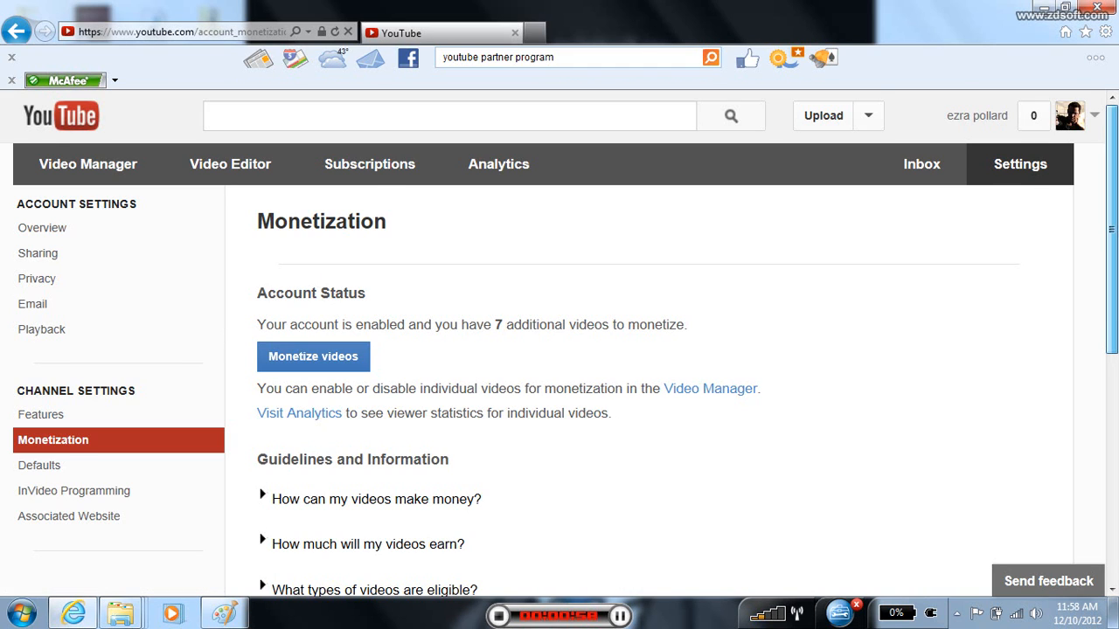
Monetize the account's remaining videos with Overlay and TrueView in-stream ad formats kept enabled.
{"action": "scroll", "scroll_direction": "down", "scroll_amount": 3}
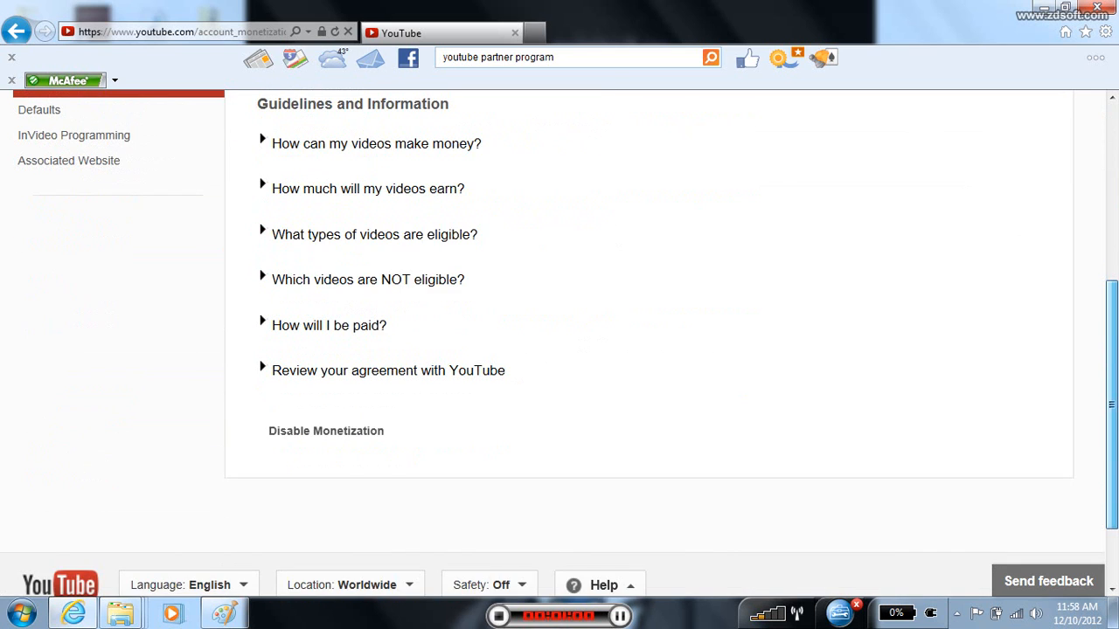
{"action": "scroll", "scroll_direction": "up", "scroll_amount": 3}
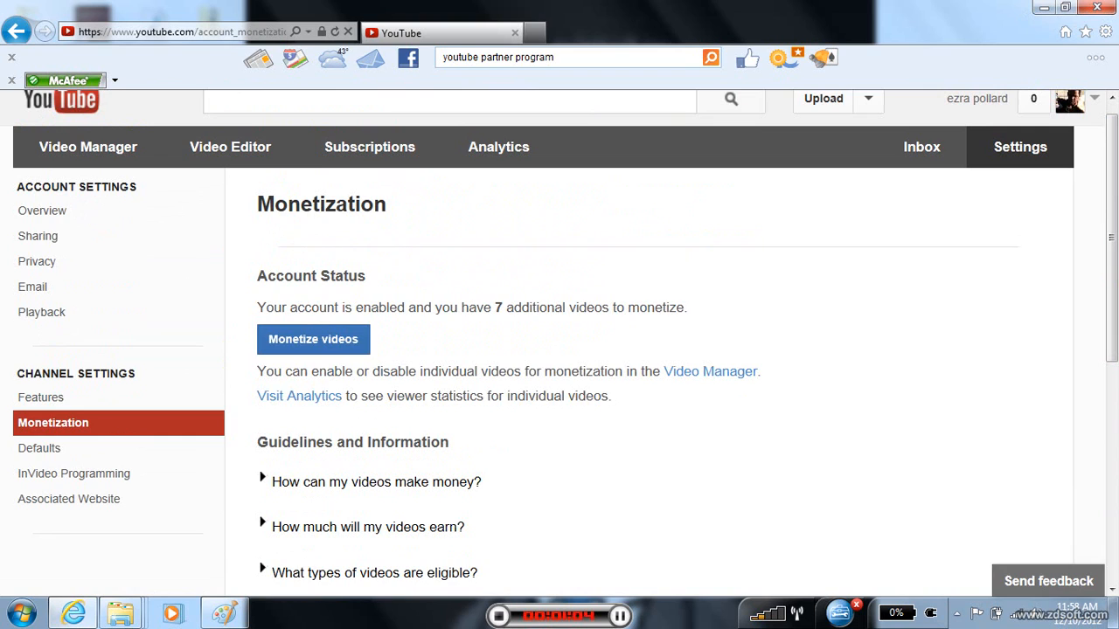
{"action": "left_click", "coordinate": [311, 339]}
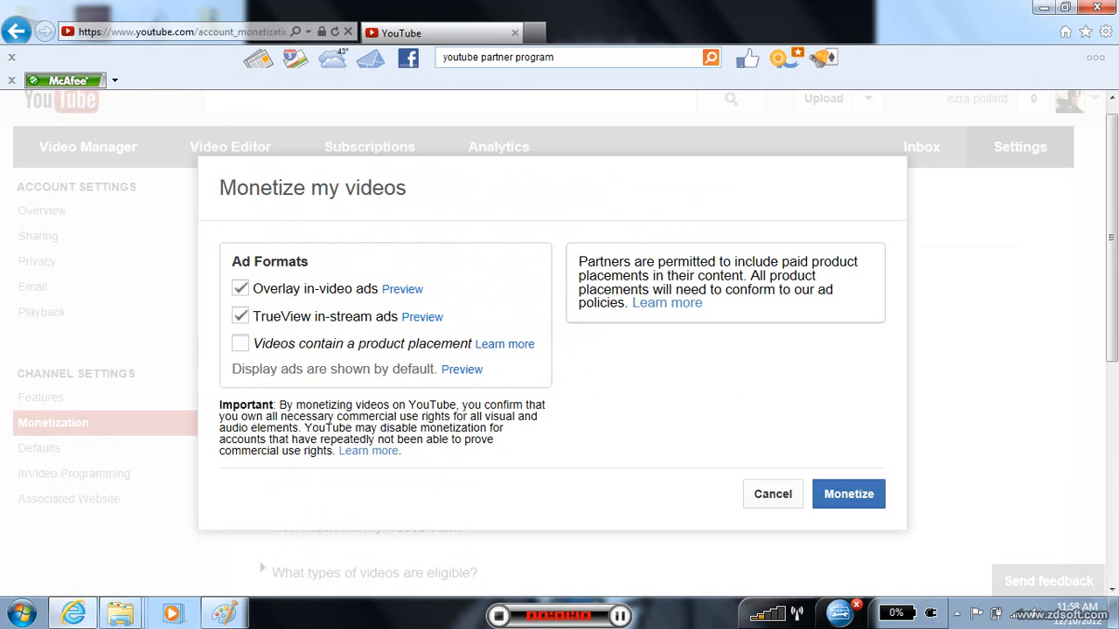
{"action": "left_click", "coordinate": [847, 493]}
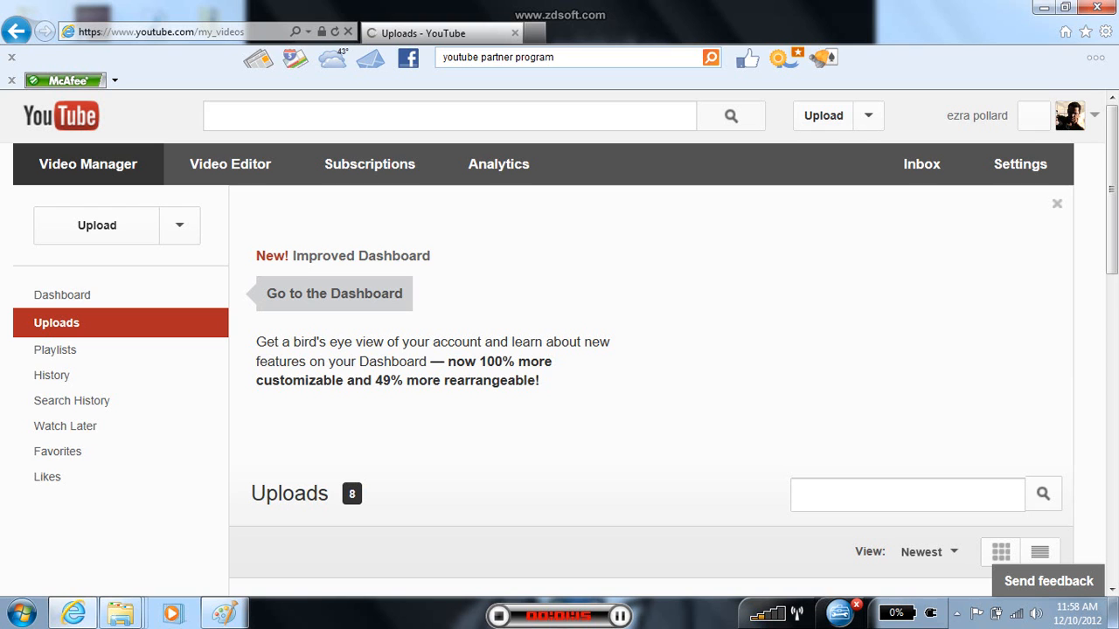
Scroll through the Video Manager uploads to confirm all 8 videos show the green $ monetization icon.
{"action": "scroll", "scroll_direction": "down", "scroll_amount": 3}
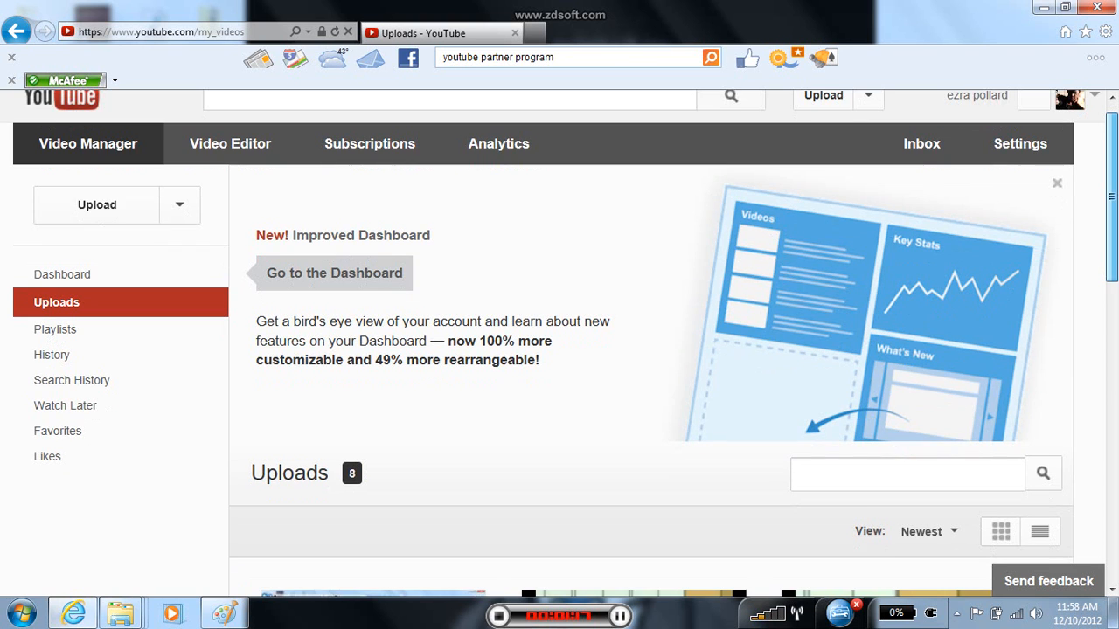
{"action": "scroll", "scroll_direction": "down", "scroll_amount": 3}
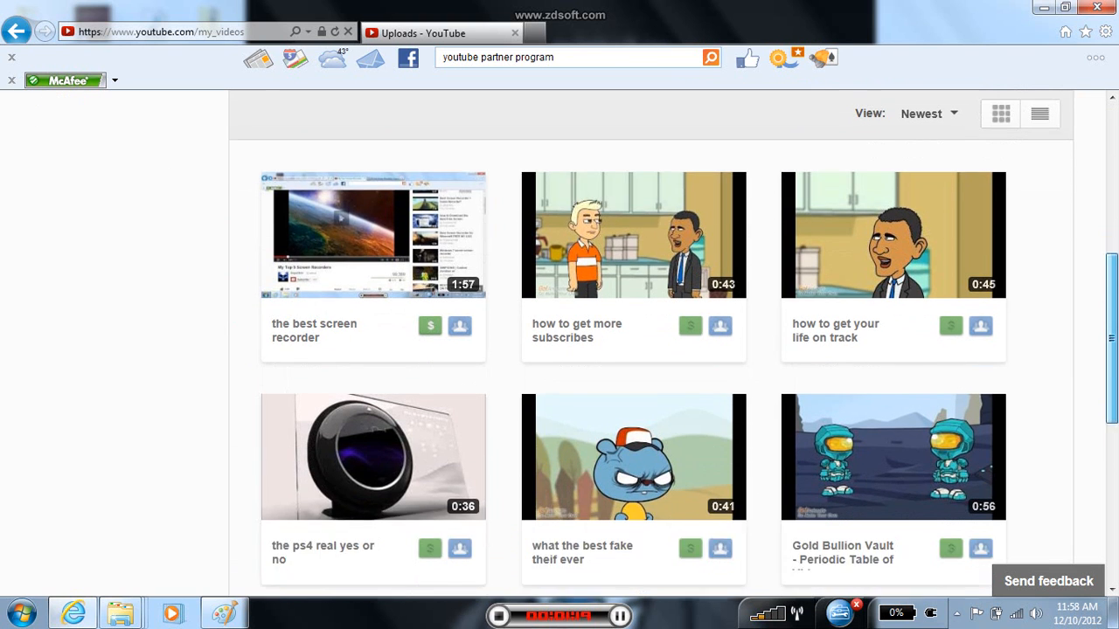
{"action": "scroll", "scroll_direction": "down", "scroll_amount": 3}
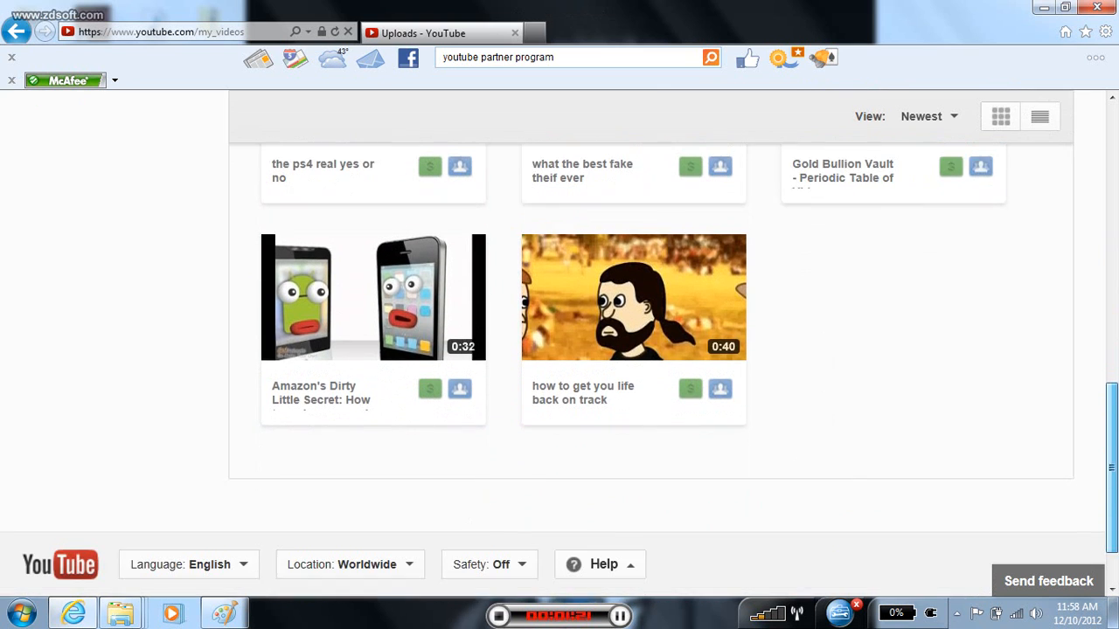
{"action": "scroll", "scroll_direction": "up", "scroll_amount": 3}
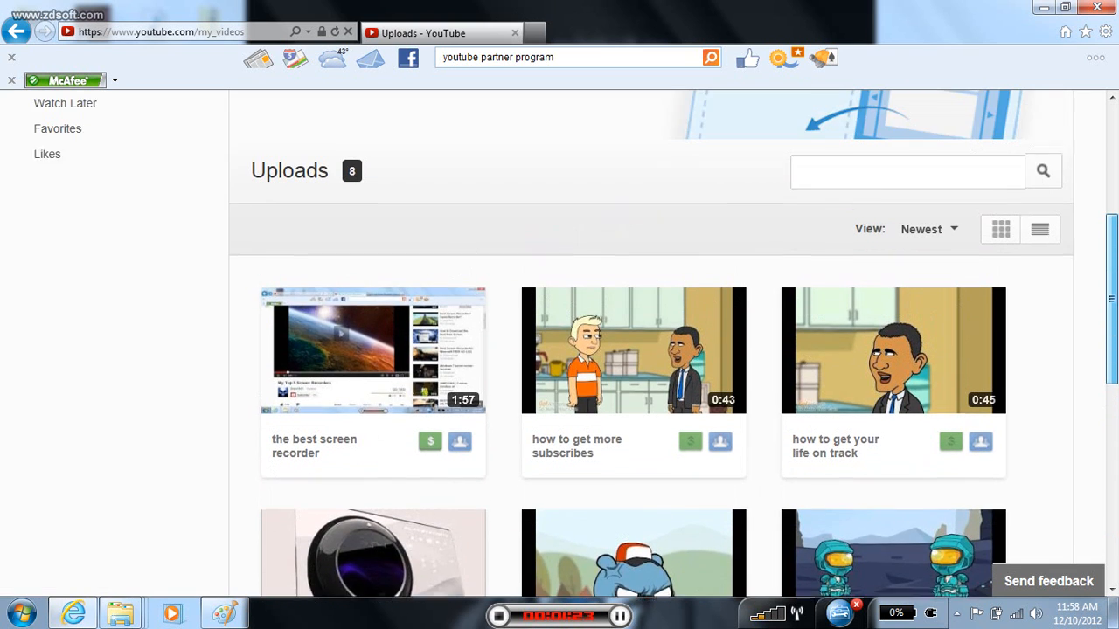
{"action": "scroll", "scroll_direction": "up", "scroll_amount": 3}
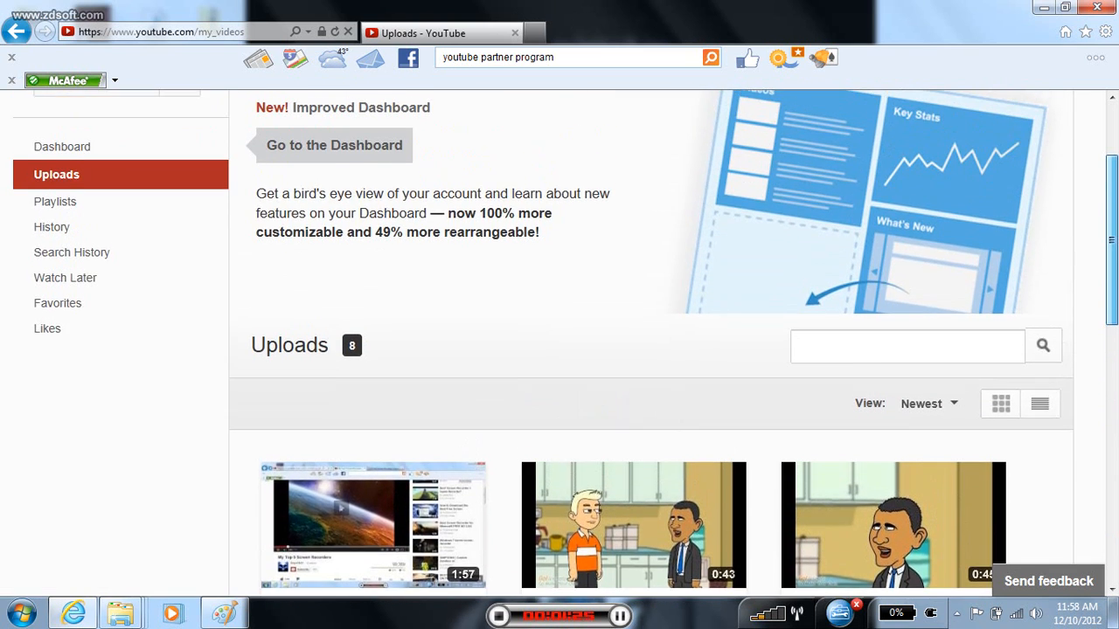
{"action": "scroll", "scroll_direction": "down", "scroll_amount": 3}
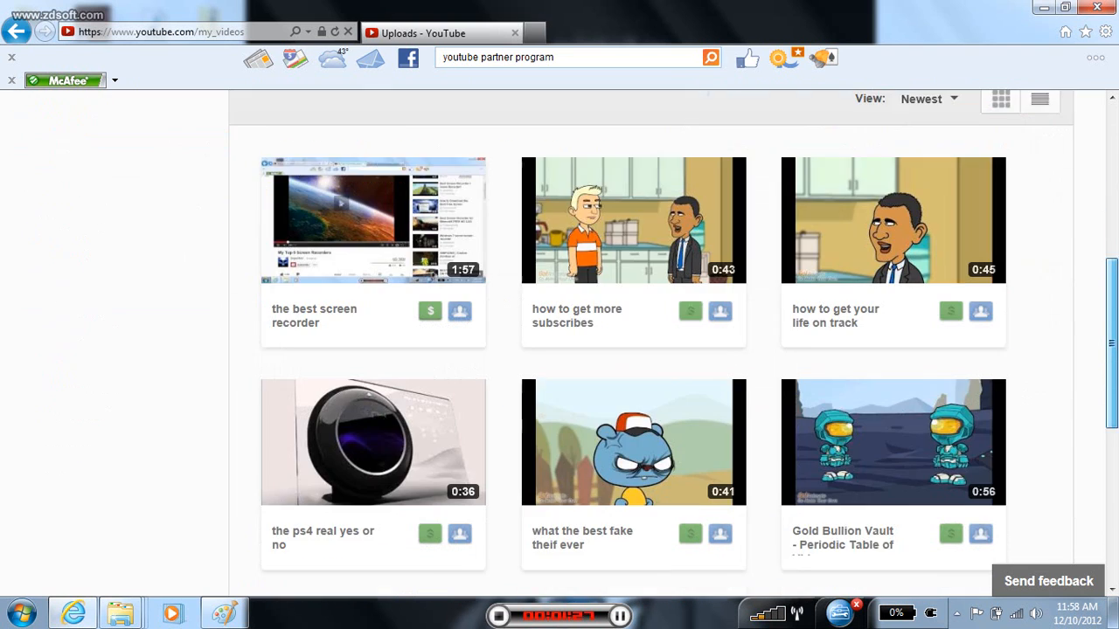
{"action": "scroll", "scroll_direction": "down", "scroll_amount": 3}
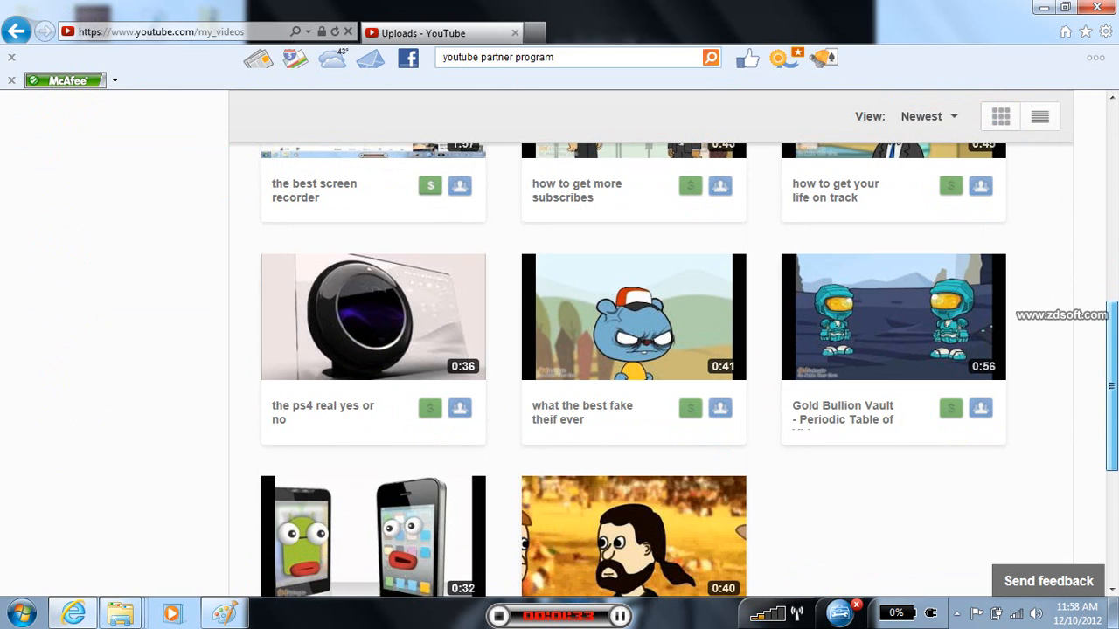
{"action": "scroll", "scroll_direction": "down", "scroll_amount": 3}
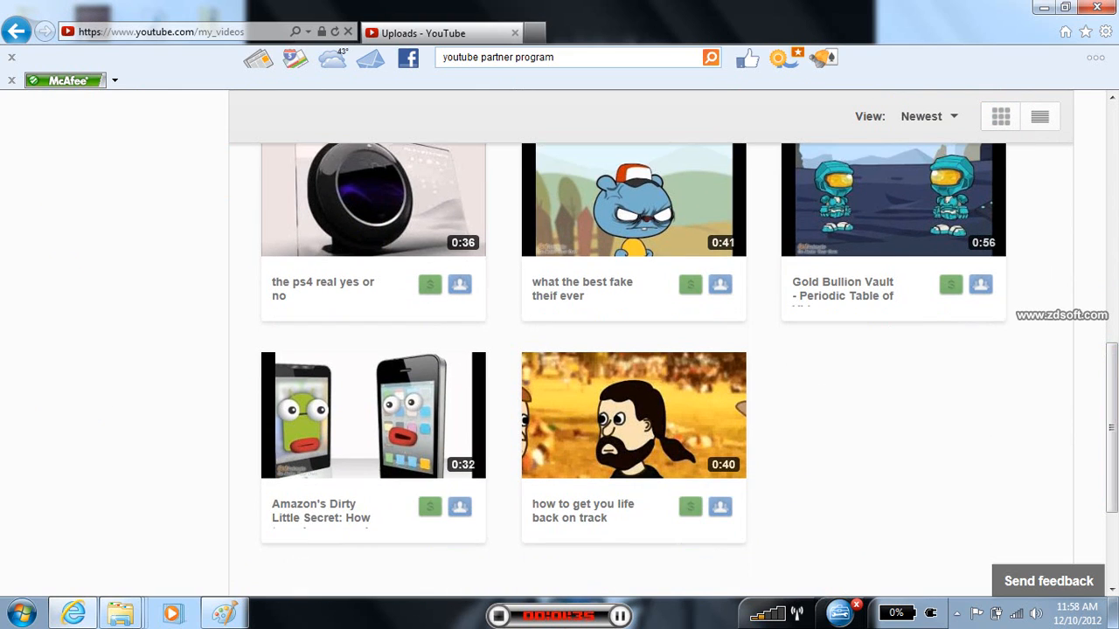